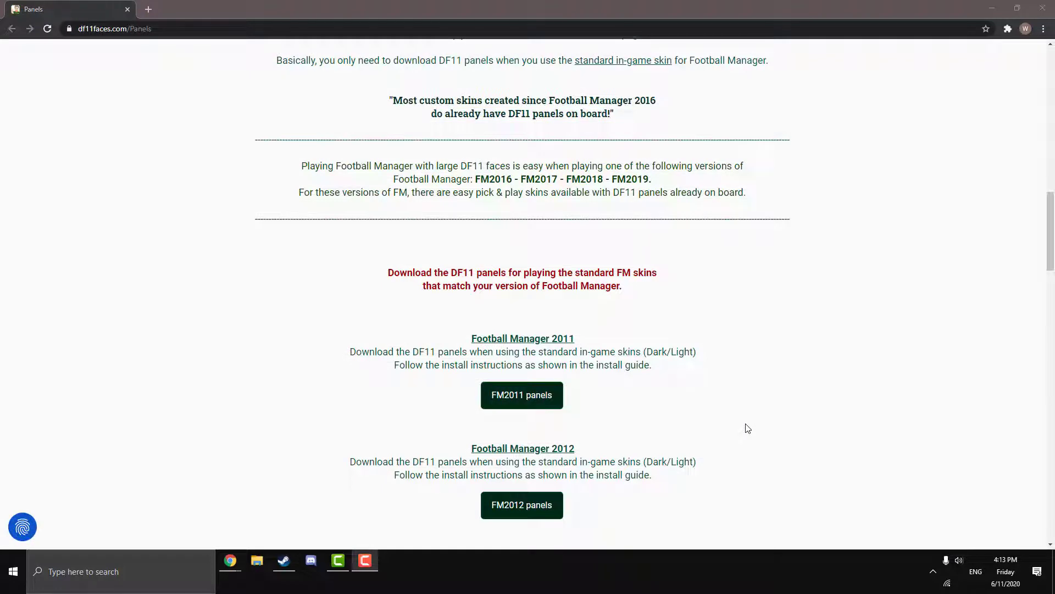
# - Scroll the Panels page to the FM2020 panels download section and its MAC-OS note
pyautogui.scroll(-3)
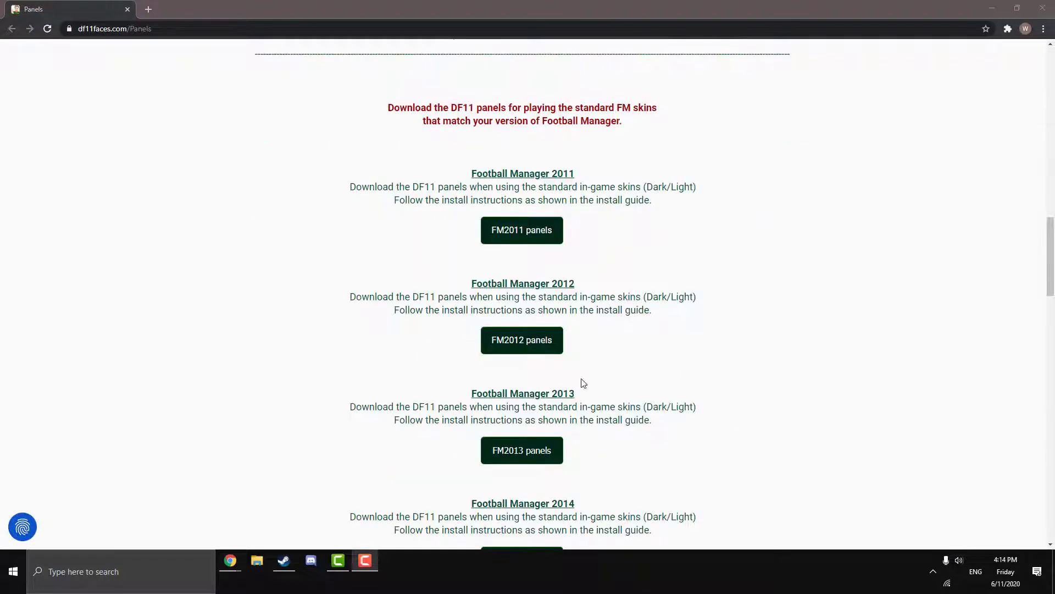
pyautogui.scroll(-3)
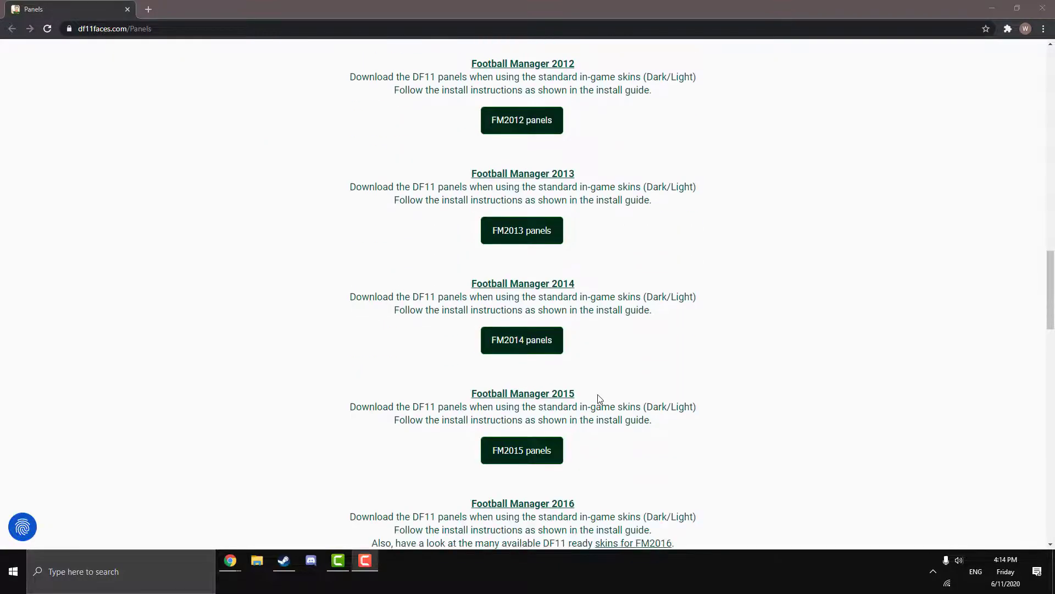
pyautogui.scroll(3)
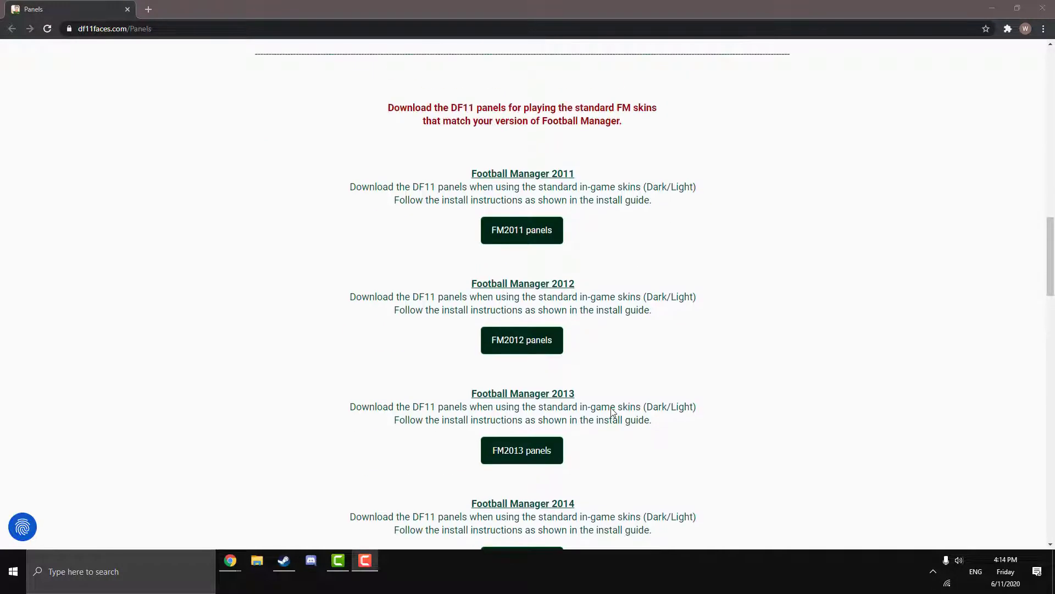
pyautogui.scroll(-3)
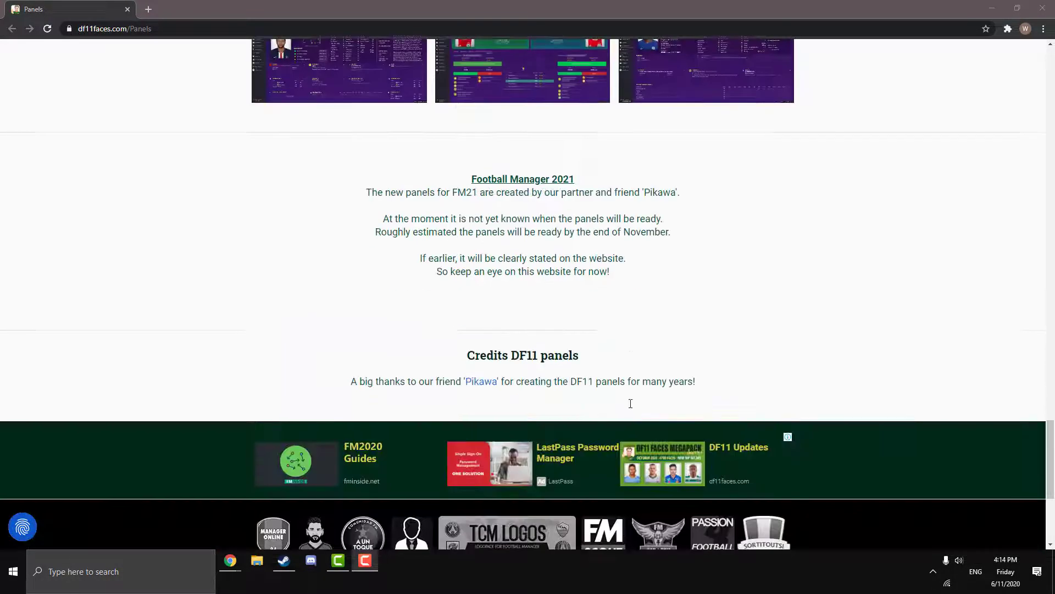
pyautogui.moveTo(632, 408)
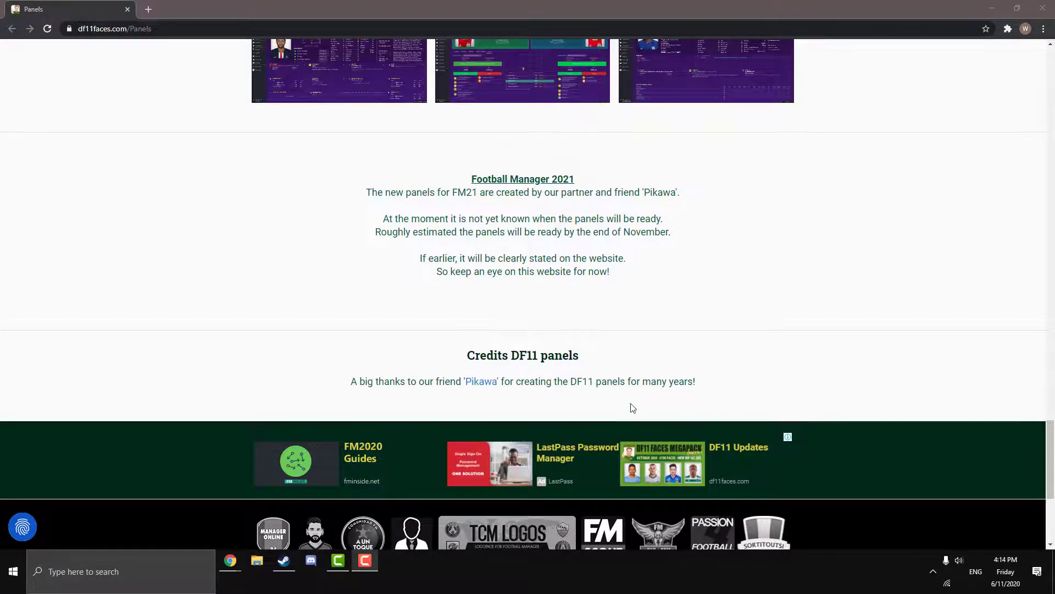
pyautogui.scroll(3)
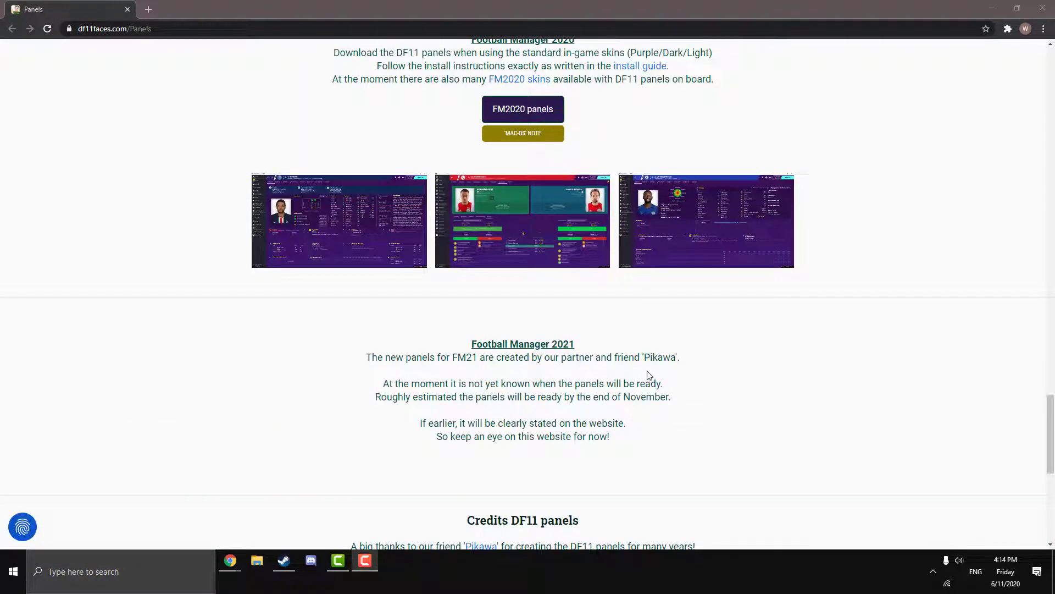
pyautogui.moveTo(680, 385)
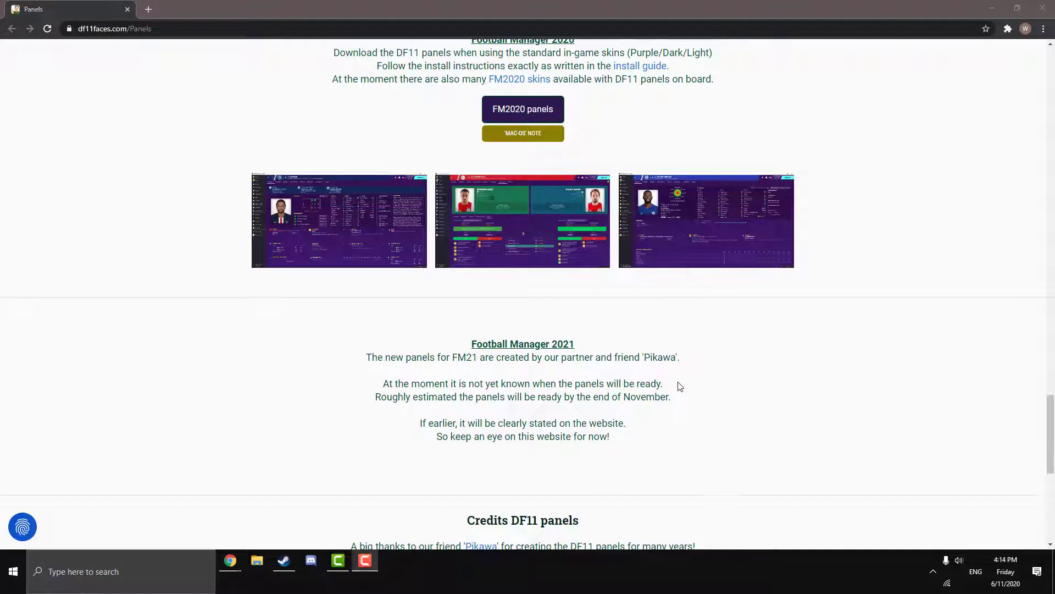
pyautogui.moveTo(705, 341)
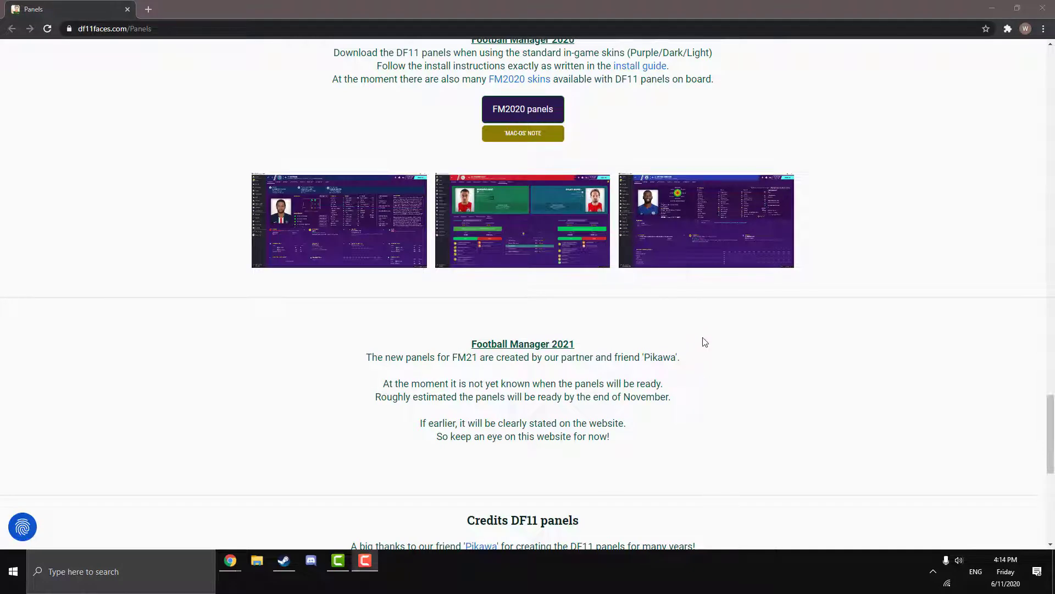
pyautogui.moveTo(797, 348)
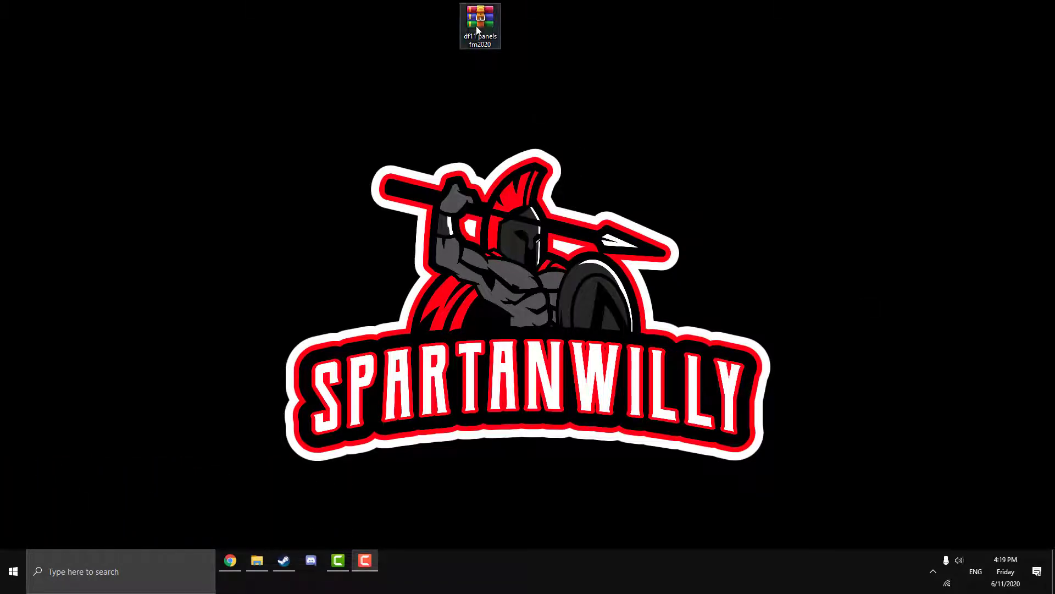
# - Extract the downloaded archive to the desktop as the 'df11 panels fm2020' folder
pyautogui.rightClick(480, 16)
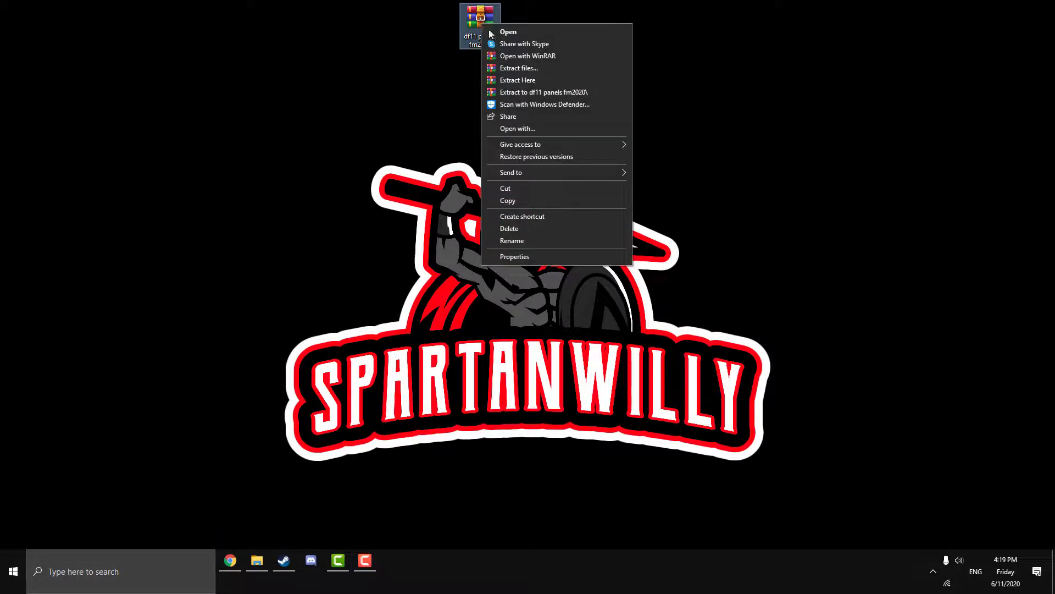
pyautogui.click(519, 68)
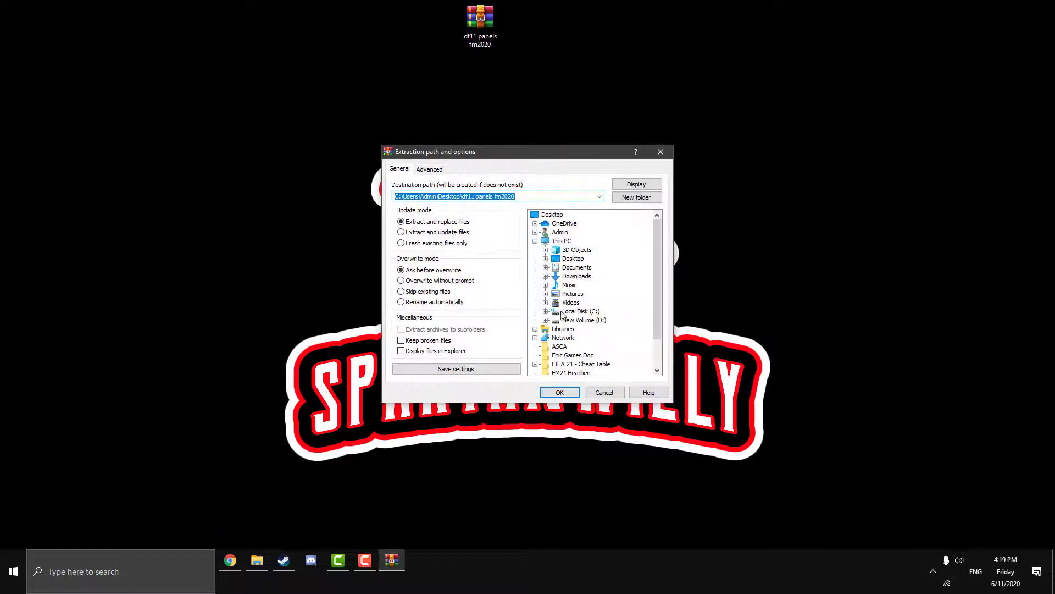
pyautogui.click(559, 393)
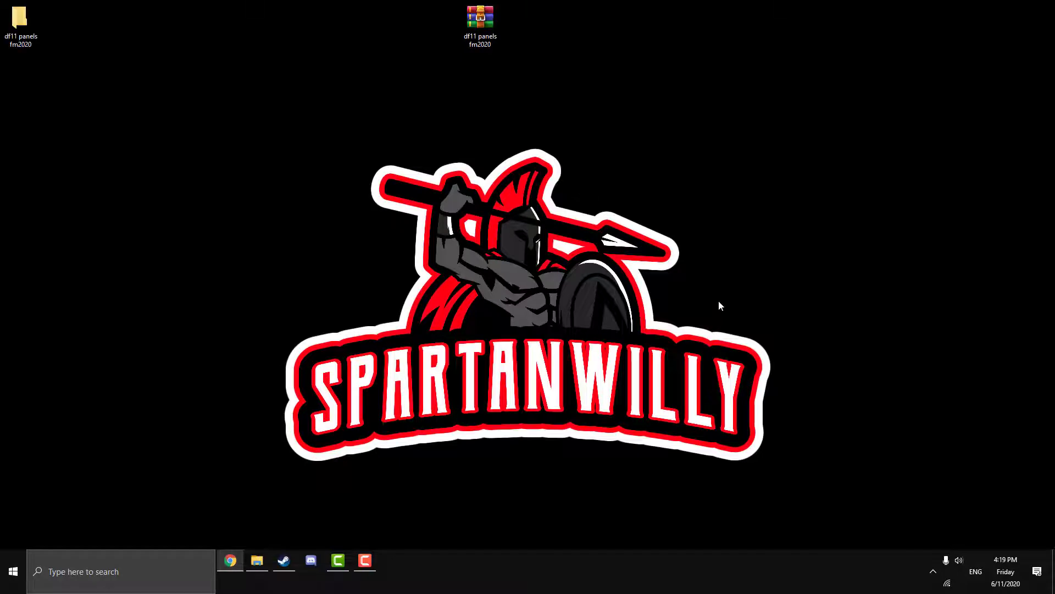
pyautogui.click(22, 19)
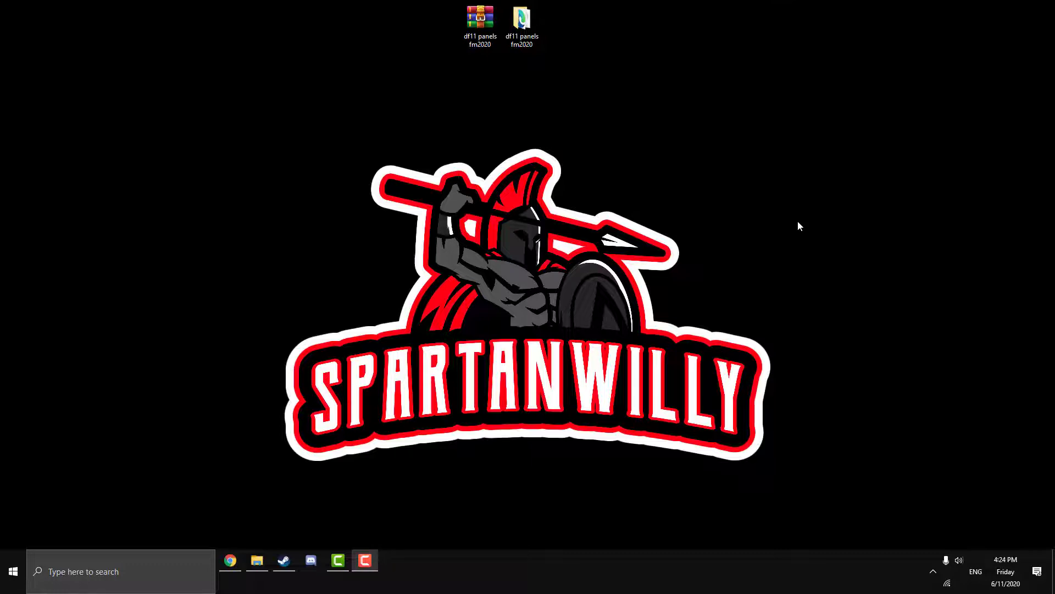
# - Navigate File Explorer to Documents\Sports Interactive\Football Manager 2020
pyautogui.click(257, 560)
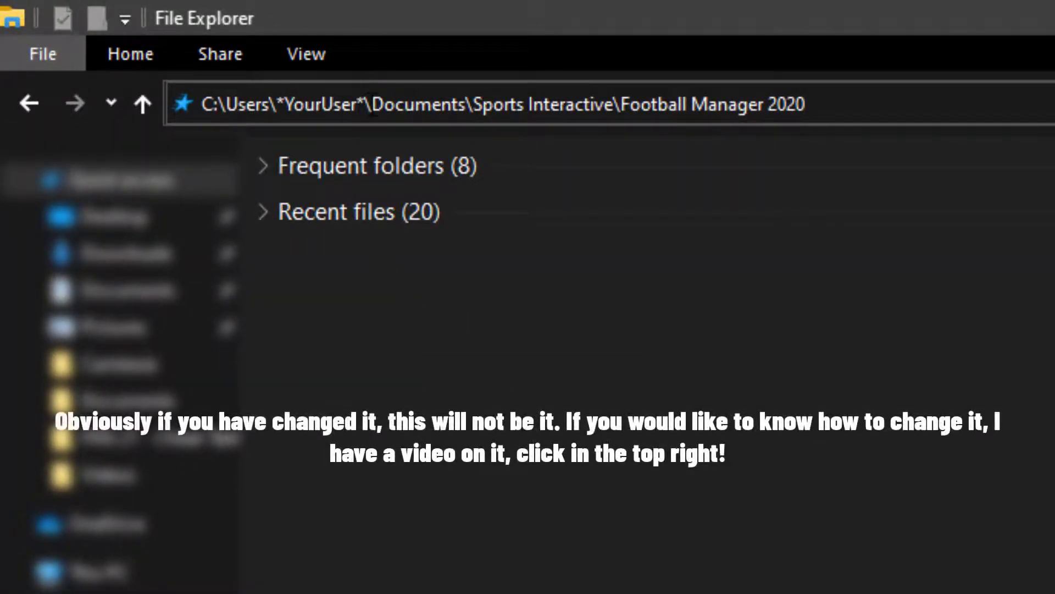
pyautogui.moveTo(700, 68)
pyautogui.write('admin')
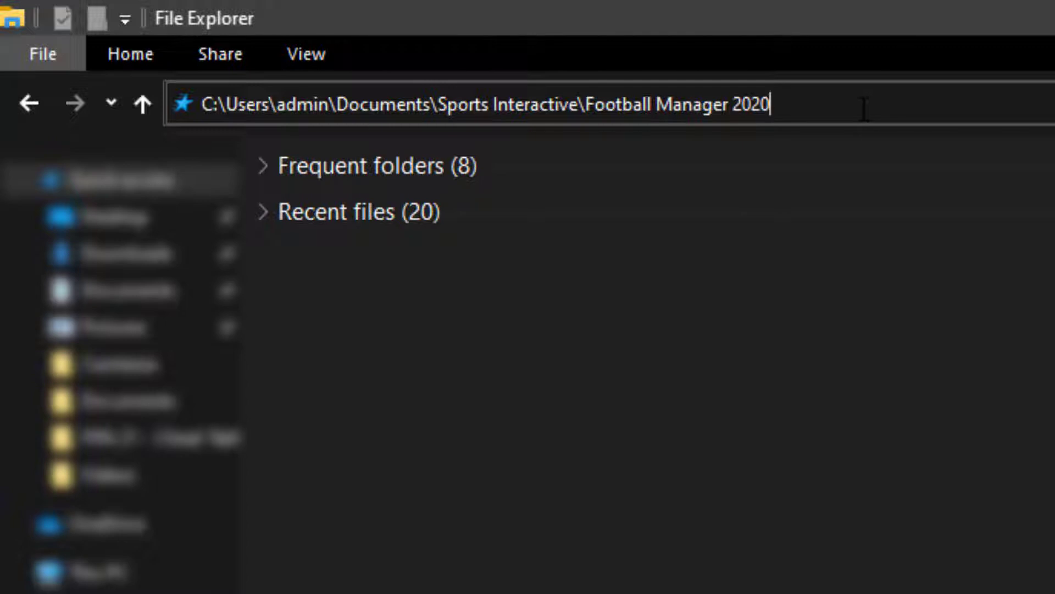
pyautogui.press('Enter')
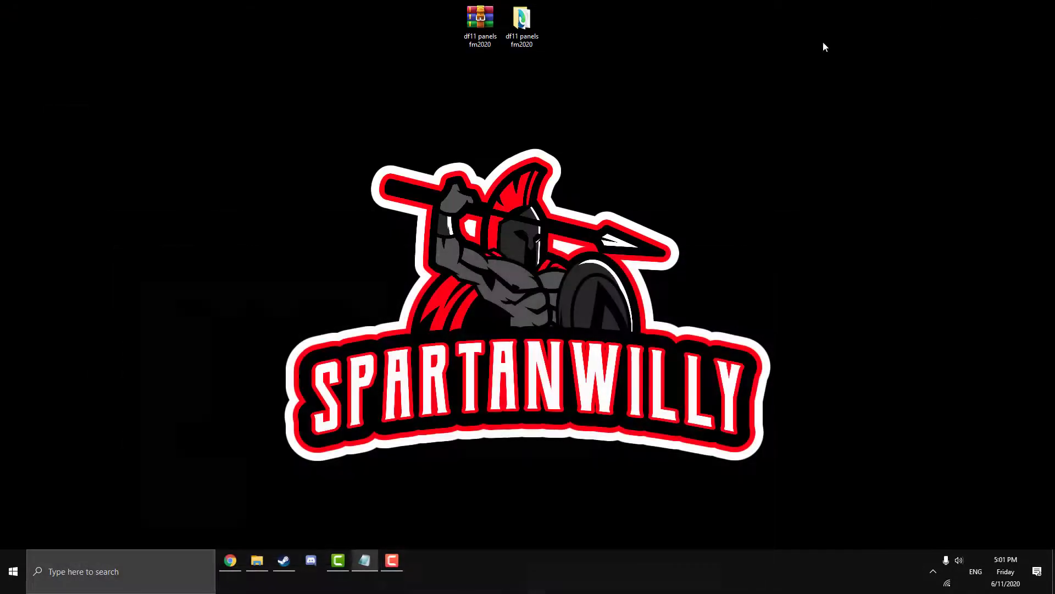
# - Copy the panels folder from 'df11 panels fm2020' into the Football Manager 2020 documents folder
pyautogui.click(522, 19)
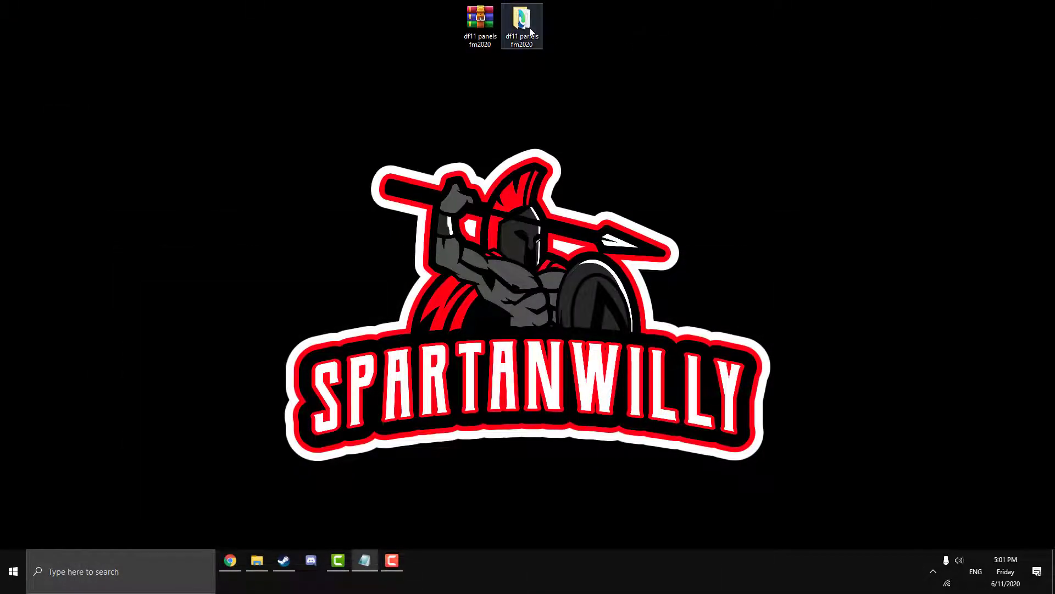
pyautogui.doubleClick(522, 22)
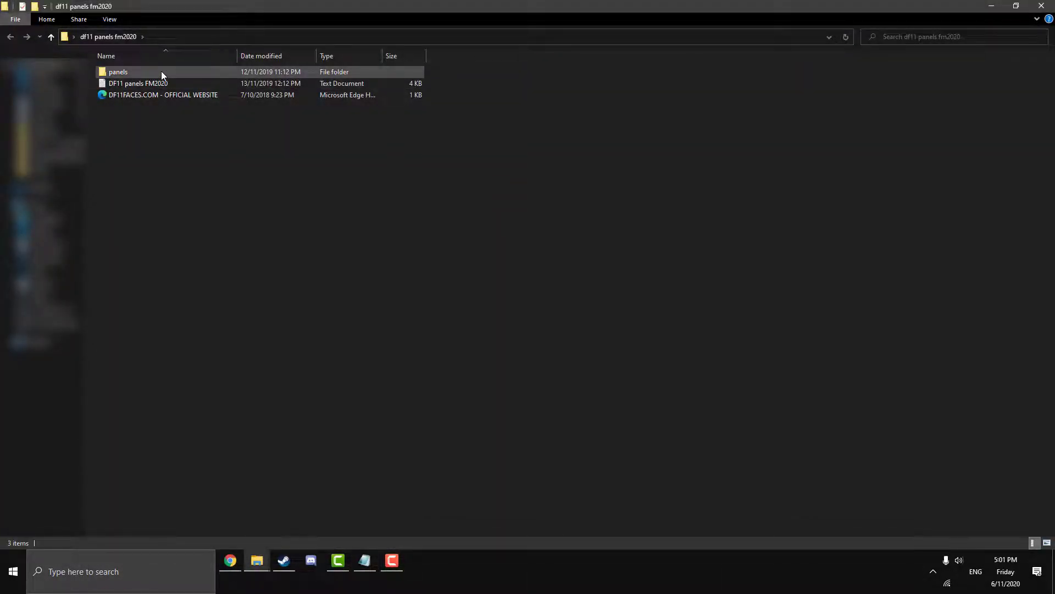
pyautogui.rightClick(117, 71)
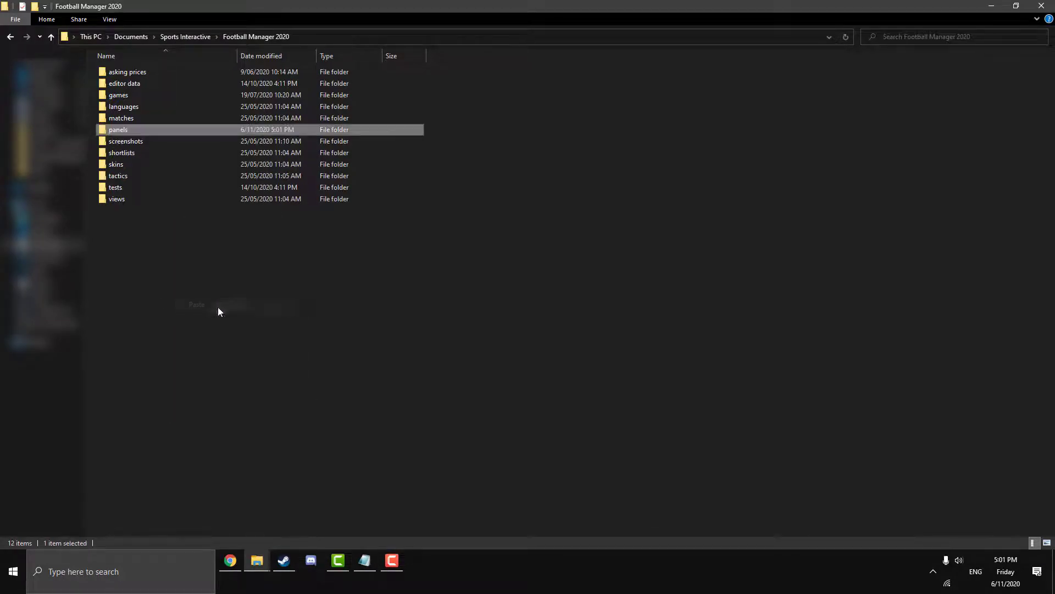
pyautogui.click(385, 331)
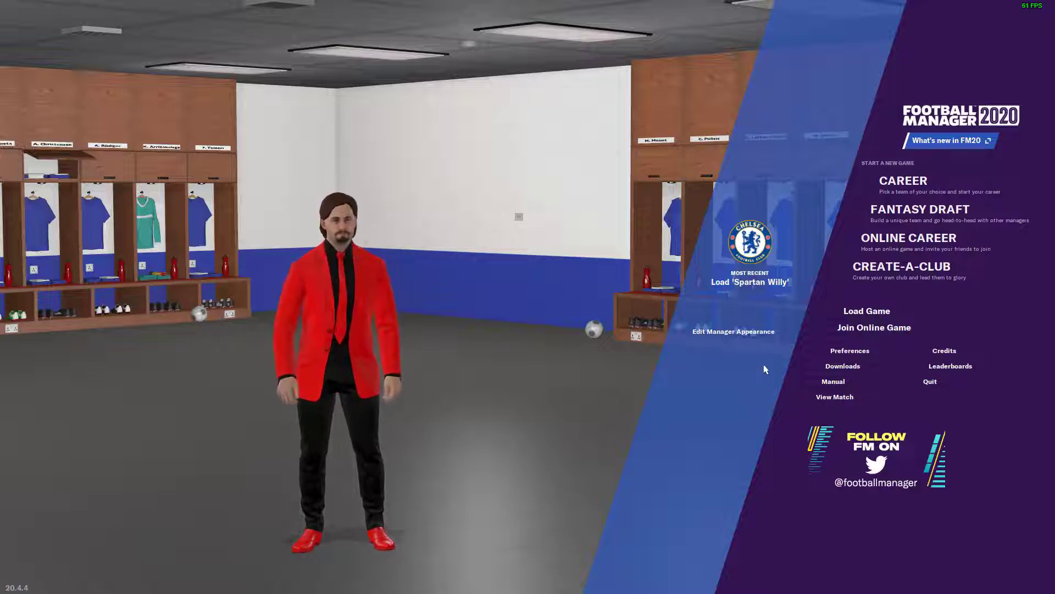
# - In Advanced > Interface preferences, untick 'Use caching', tick 'Reload skin when confirming changes', and confirm
pyautogui.click(850, 350)
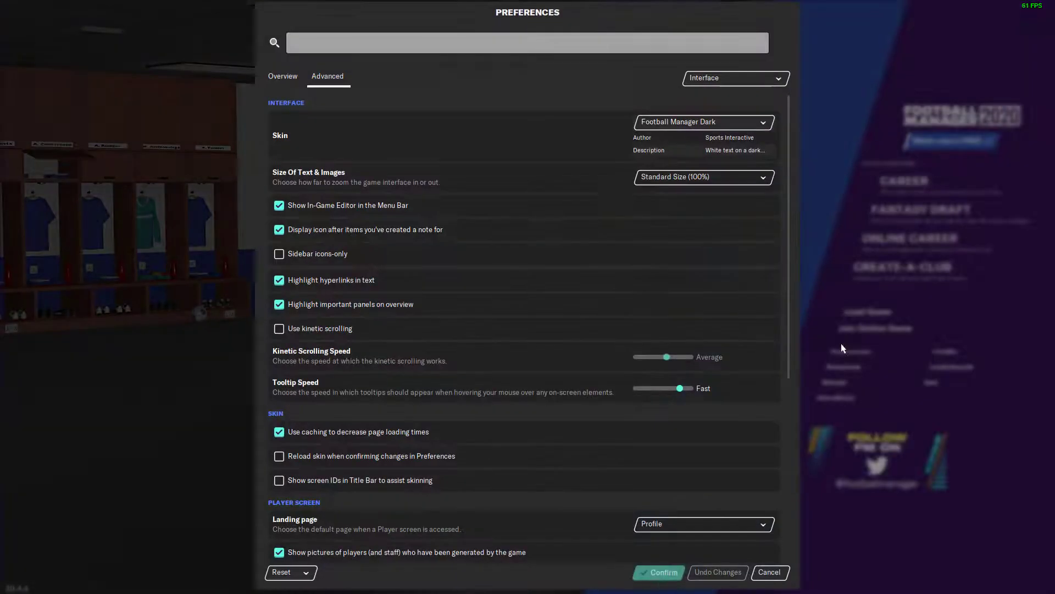
pyautogui.click(283, 76)
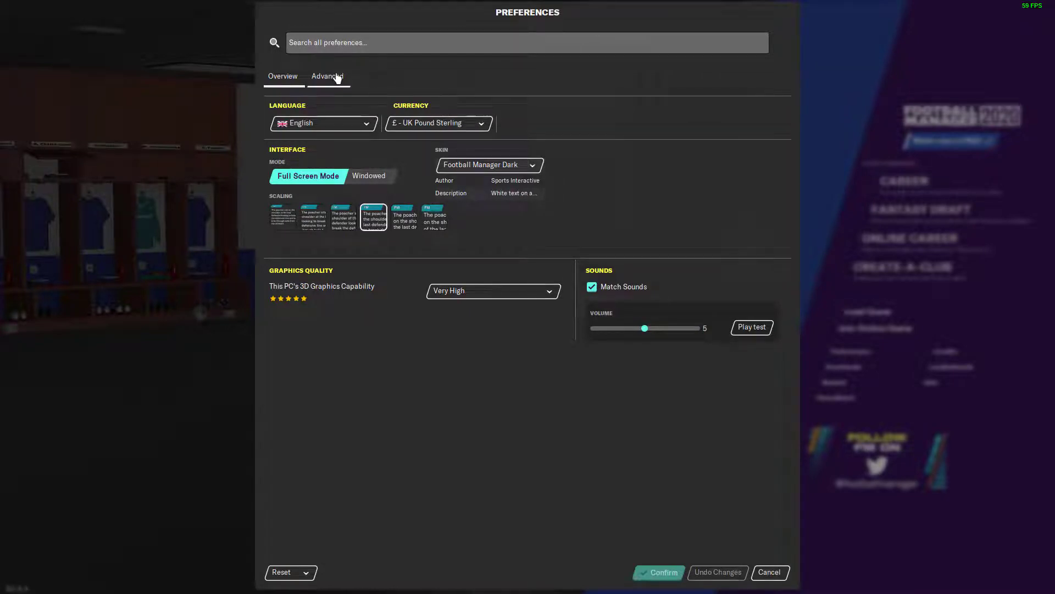
pyautogui.click(328, 76)
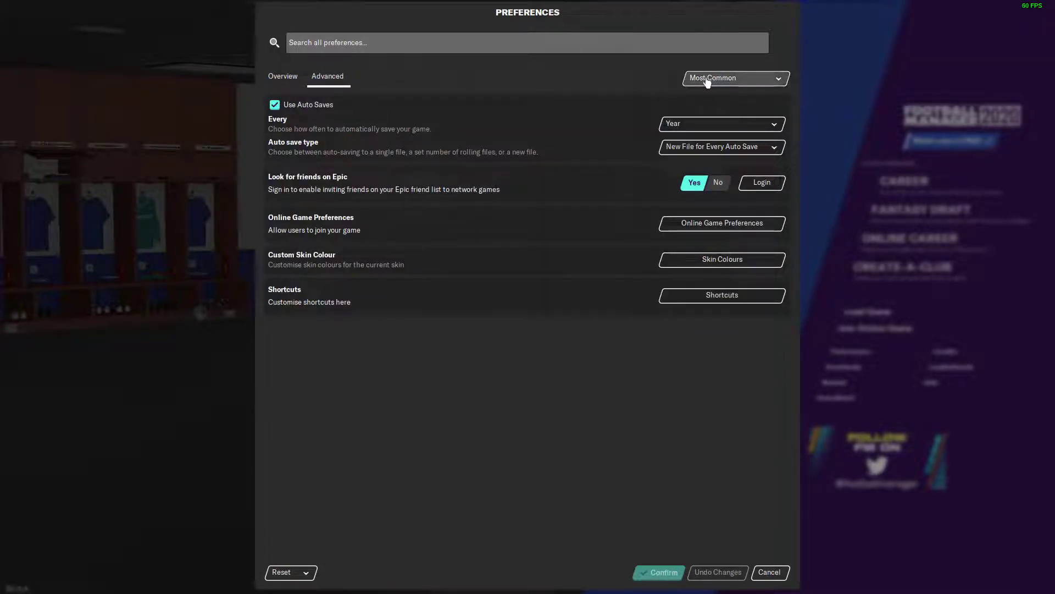
pyautogui.click(734, 77)
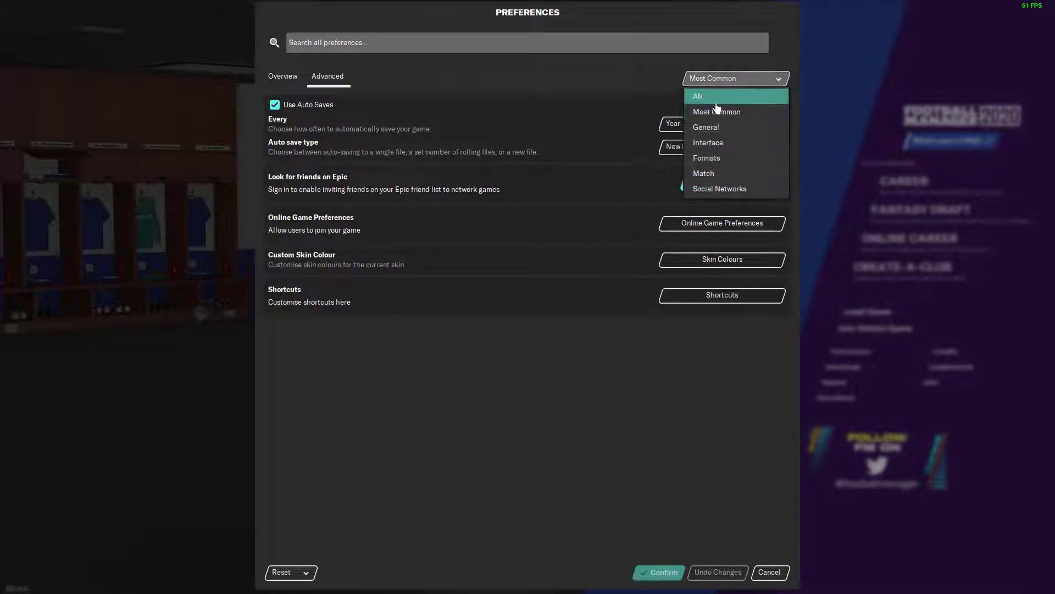
pyautogui.click(708, 143)
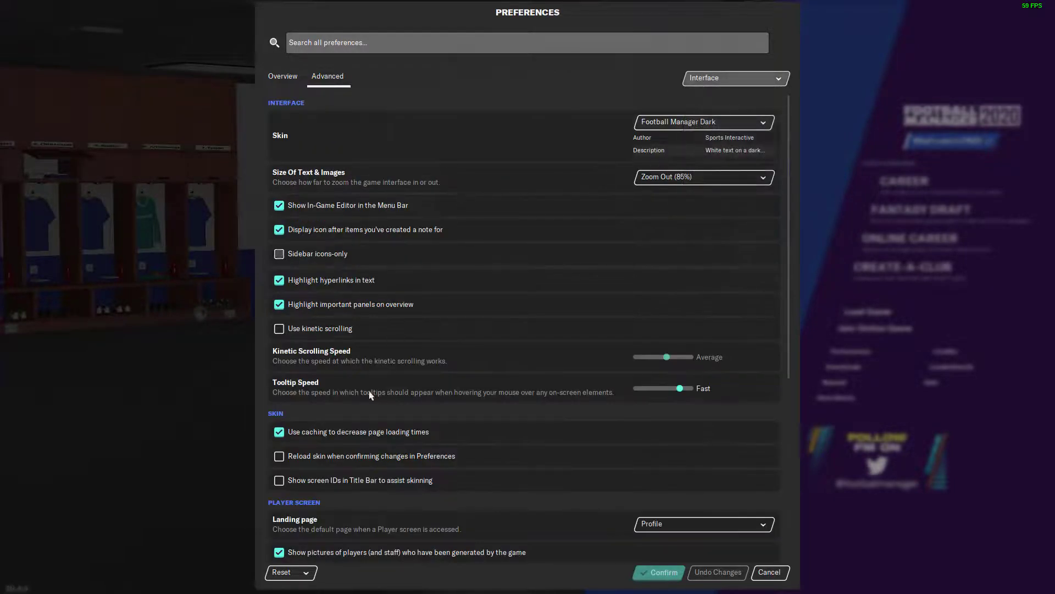
pyautogui.moveTo(311, 427)
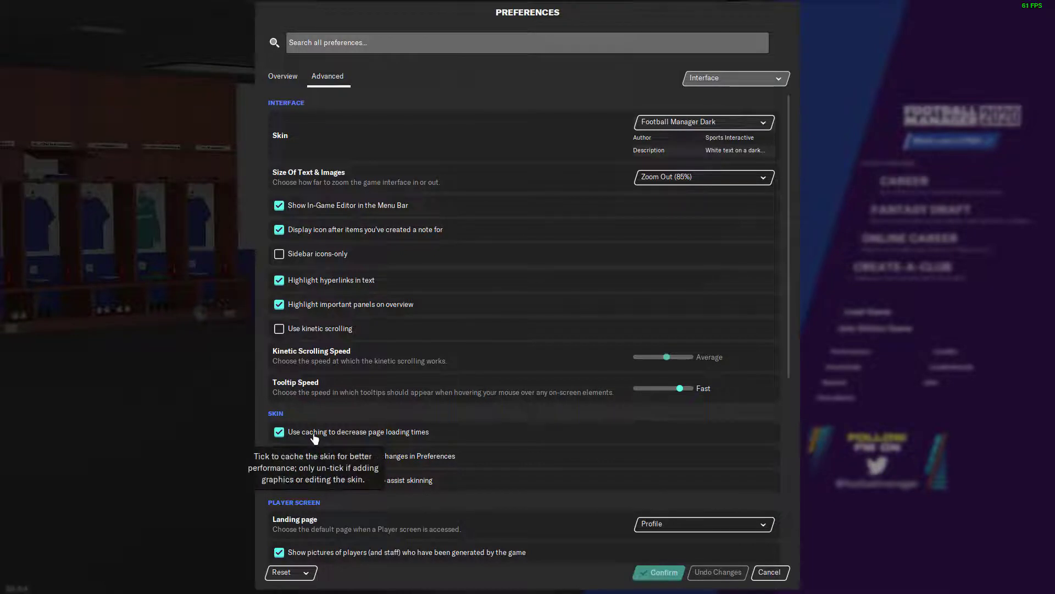
pyautogui.click(279, 431)
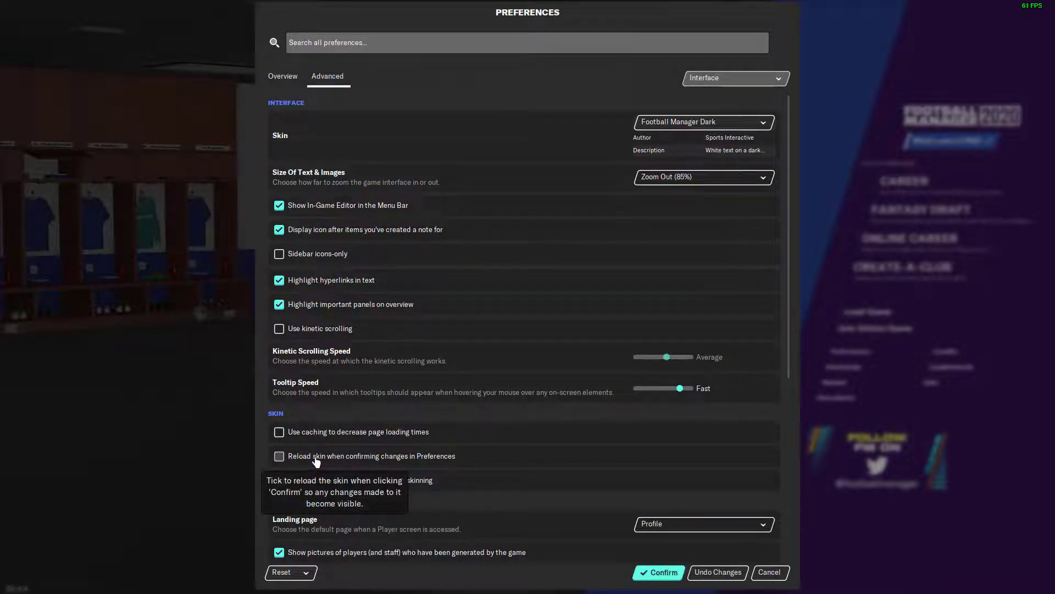
pyautogui.click(279, 455)
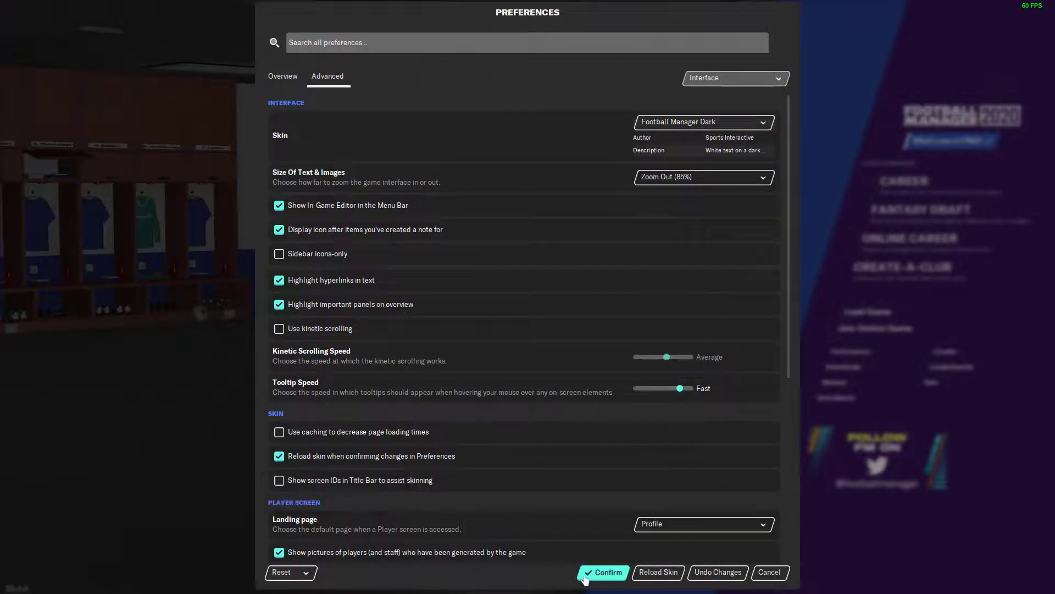
pyautogui.click(607, 572)
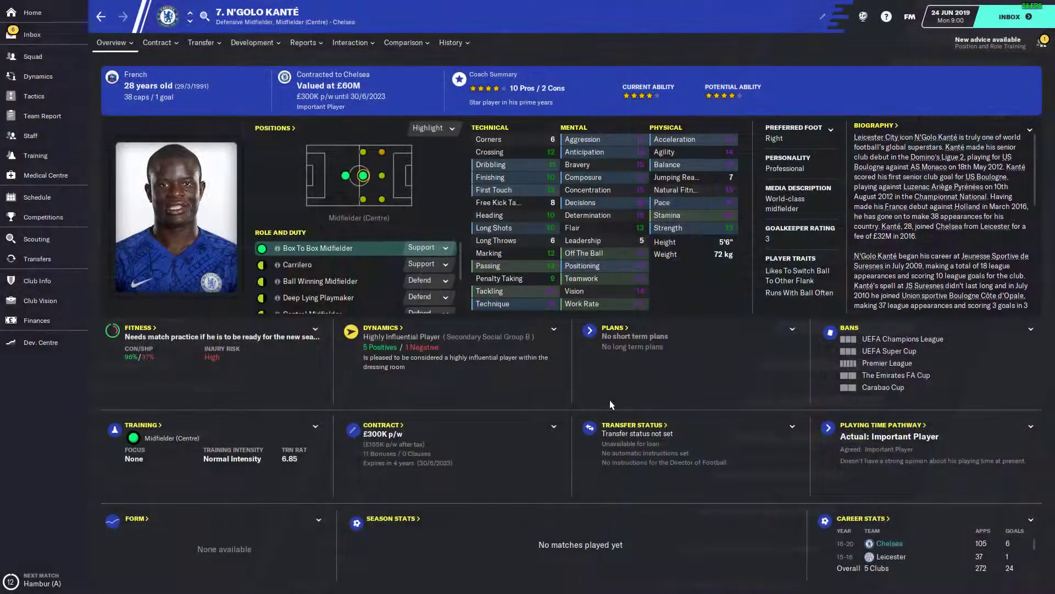
pyautogui.moveTo(593, 409)
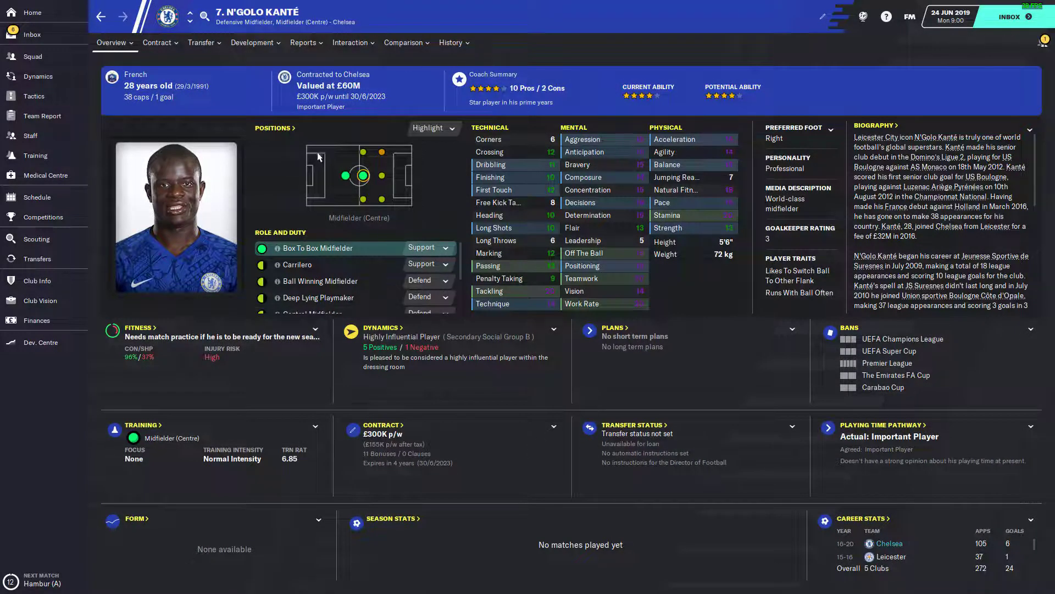
pyautogui.moveTo(151, 79)
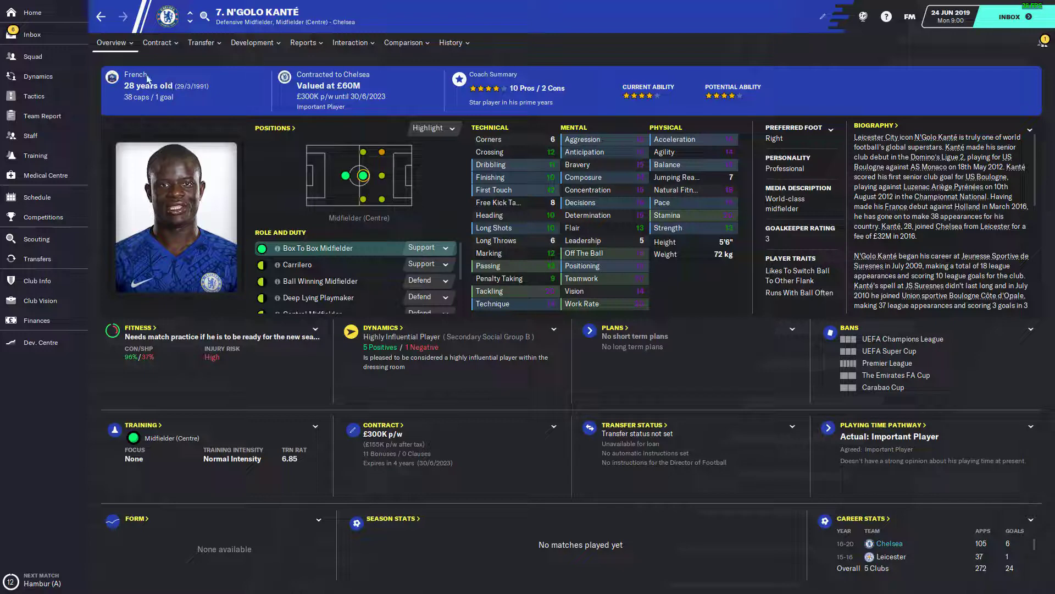
pyautogui.click(112, 42)
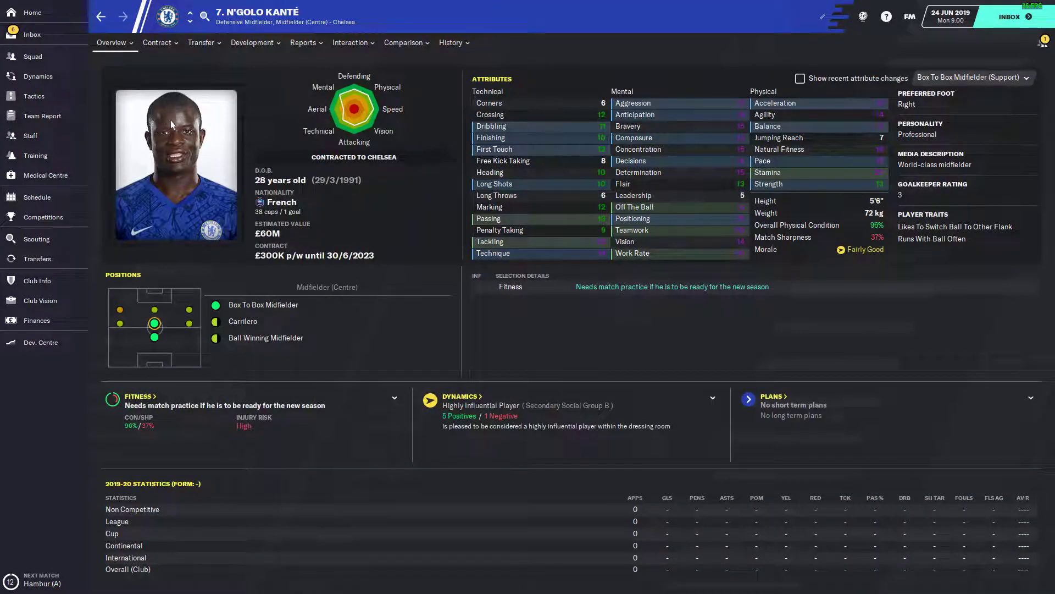
pyautogui.click(404, 43)
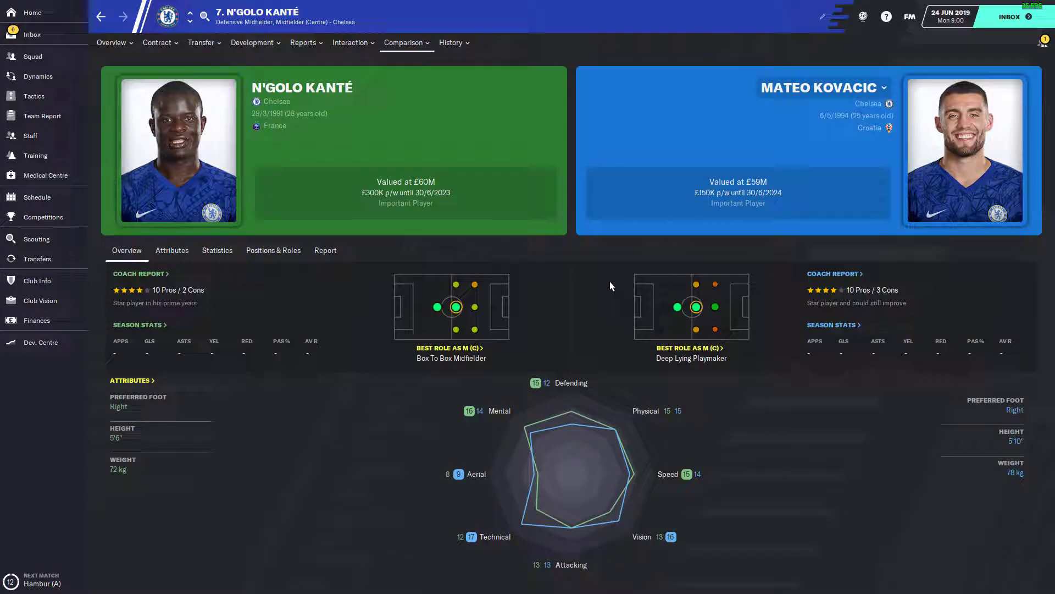
pyautogui.click(112, 43)
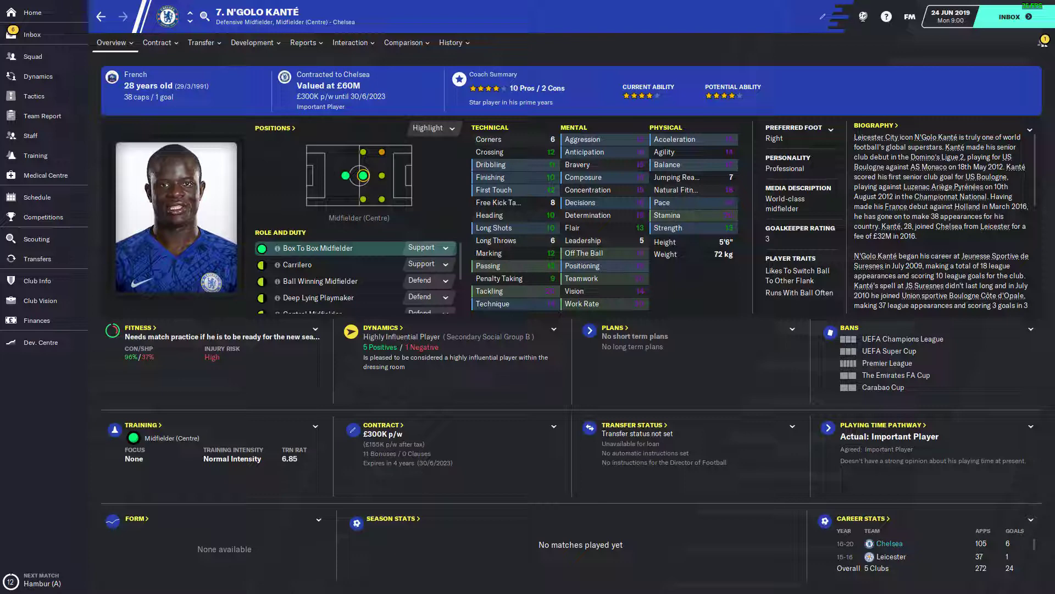
pyautogui.moveTo(129, 407)
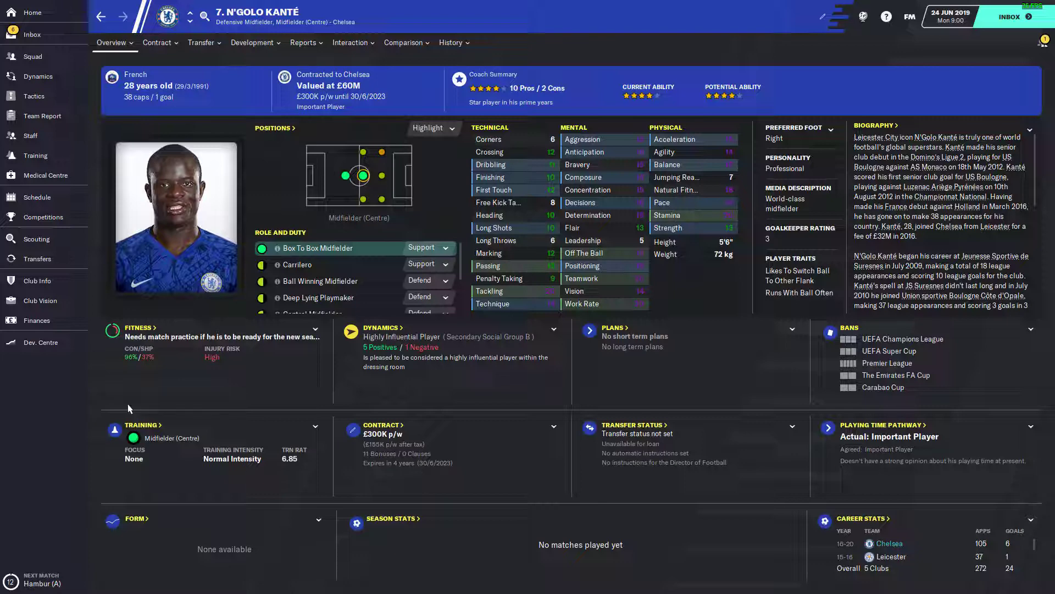